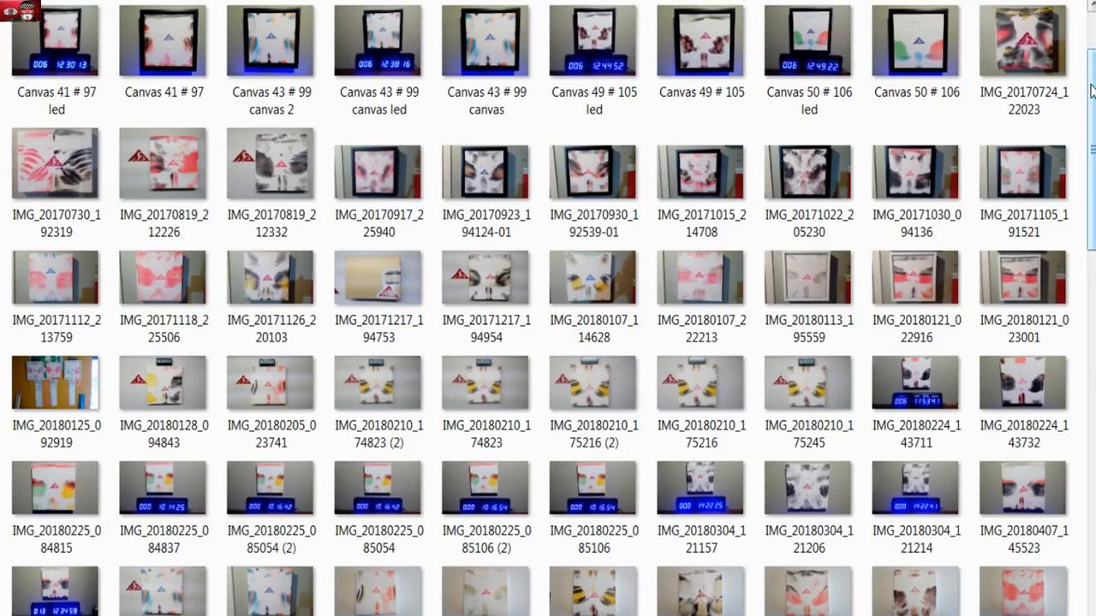
pyautogui.scroll(-3)
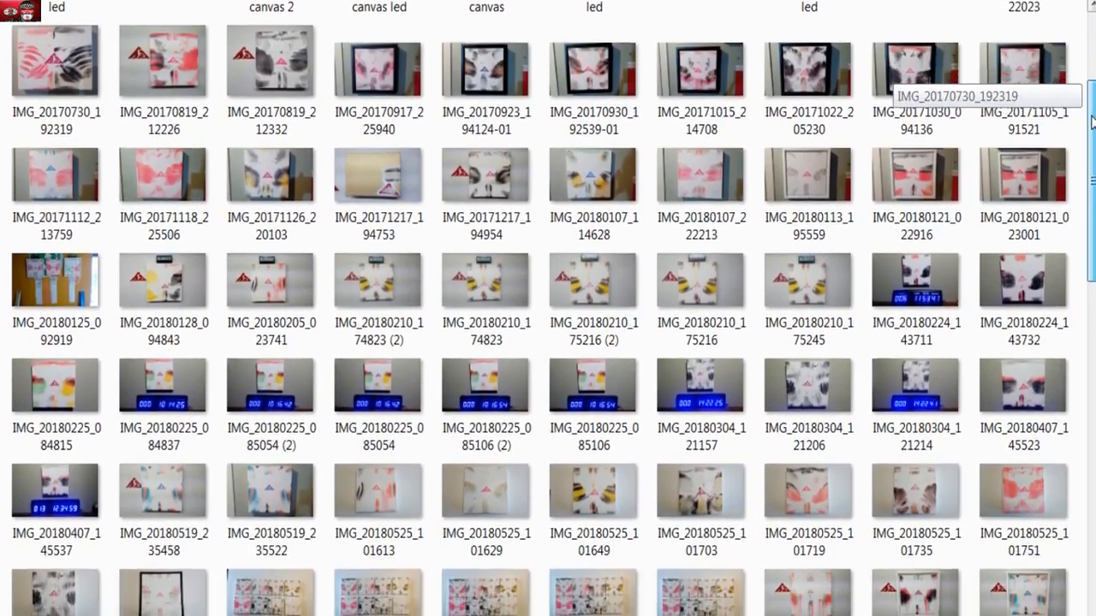
pyautogui.scroll(-3)
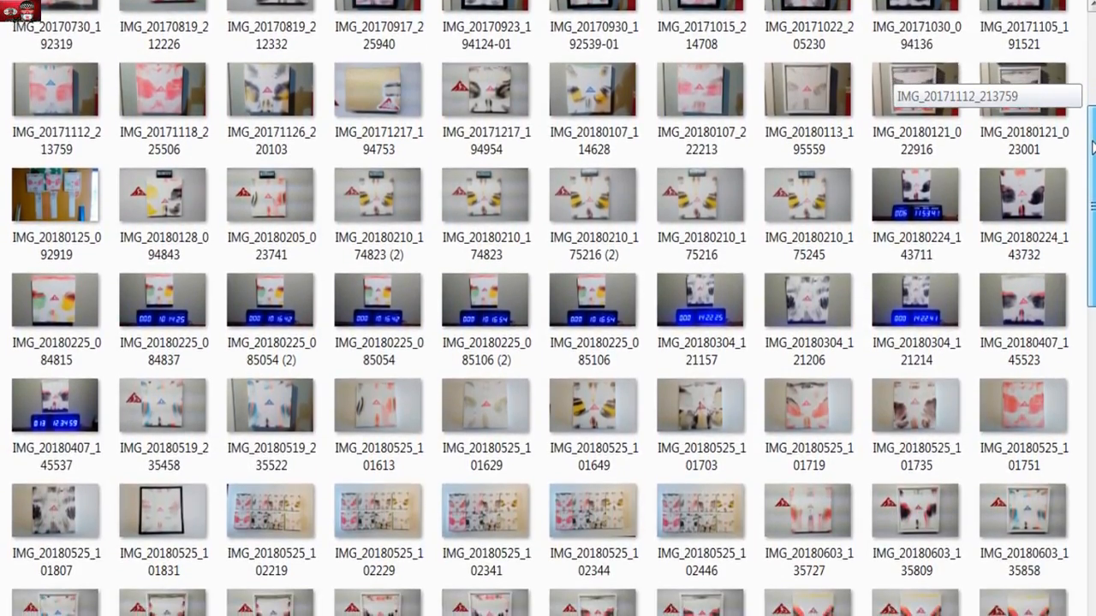
pyautogui.scroll(-3)
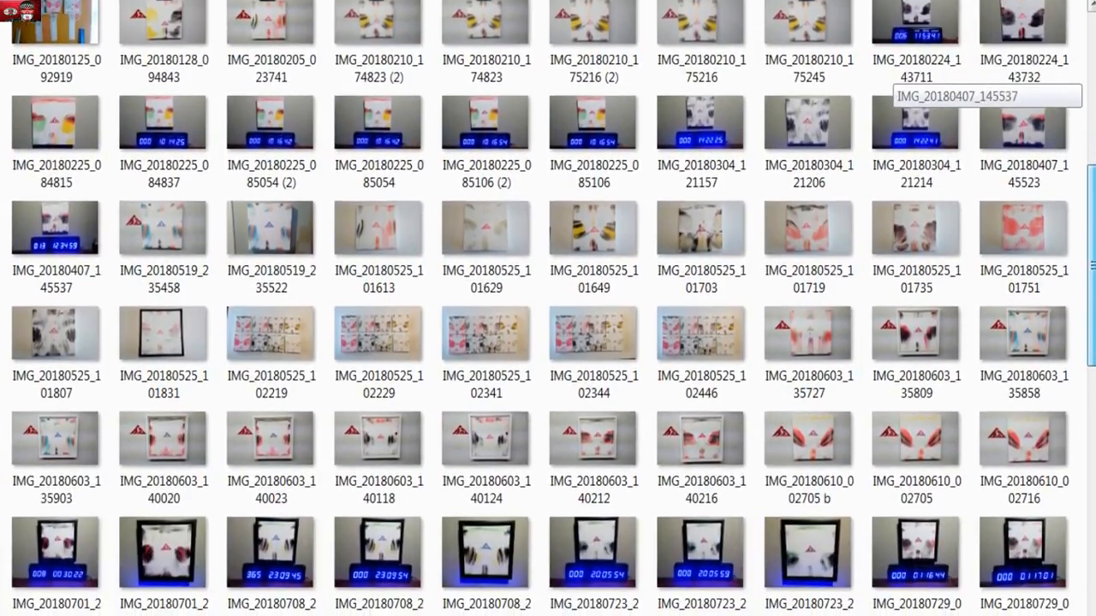
pyautogui.scroll(-3)
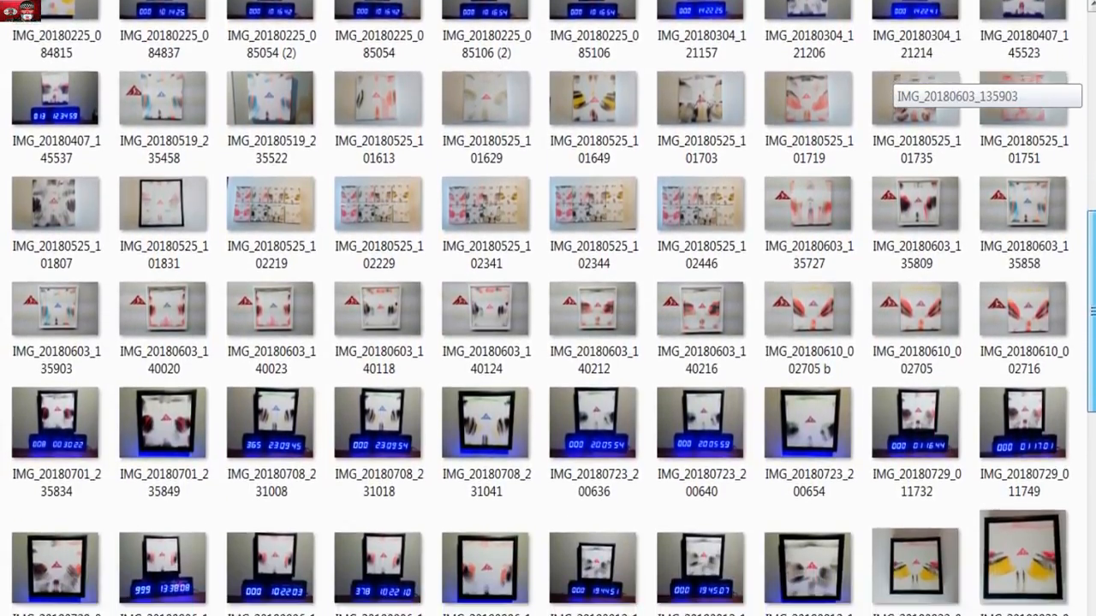
pyautogui.scroll(-3)
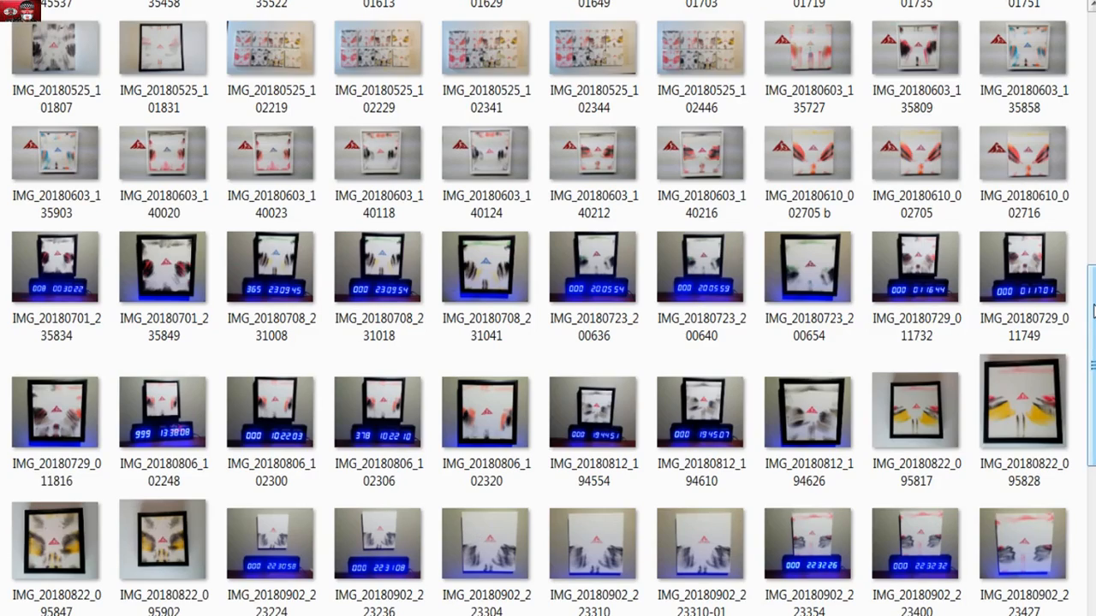
pyautogui.scroll(-3)
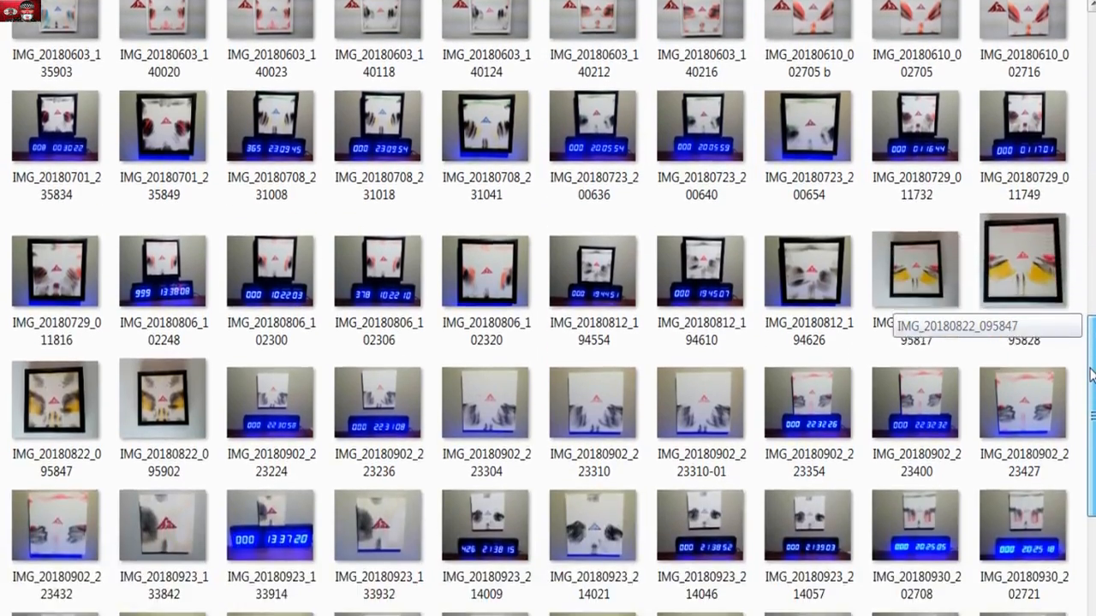
pyautogui.scroll(-3)
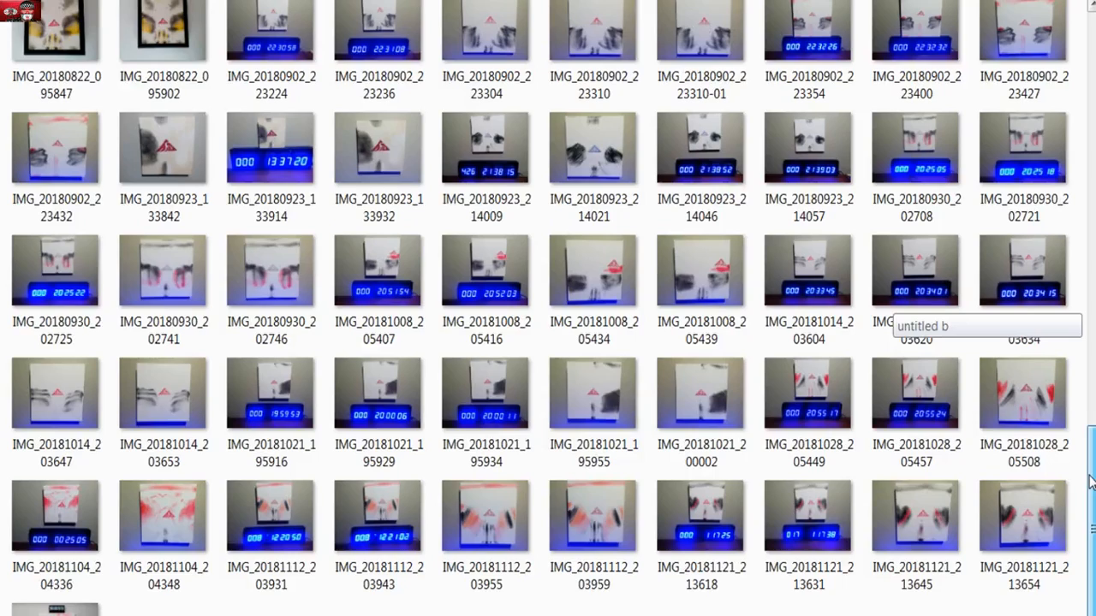